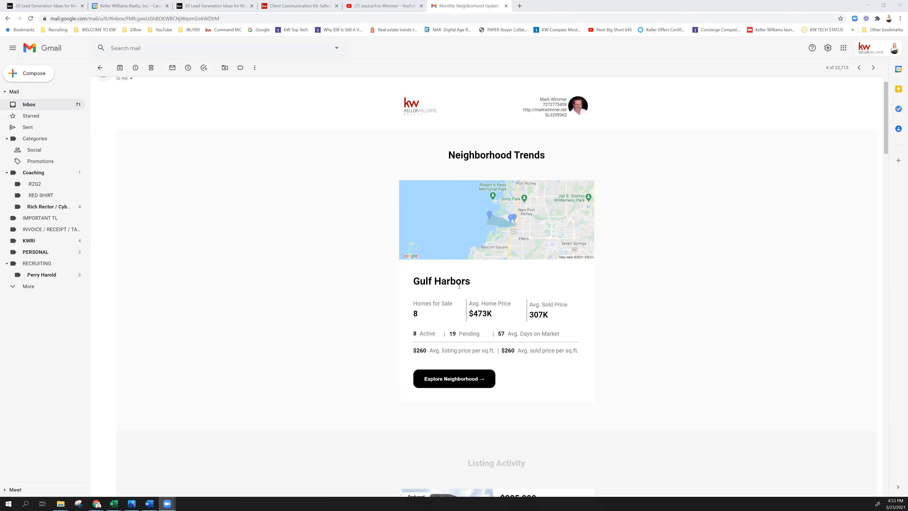
mouse_move(425, 401)
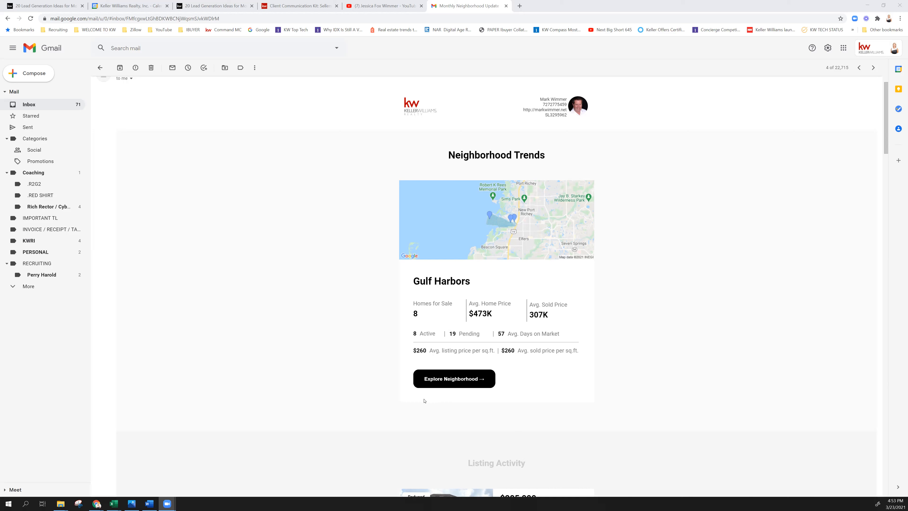
mouse_move(536, 211)
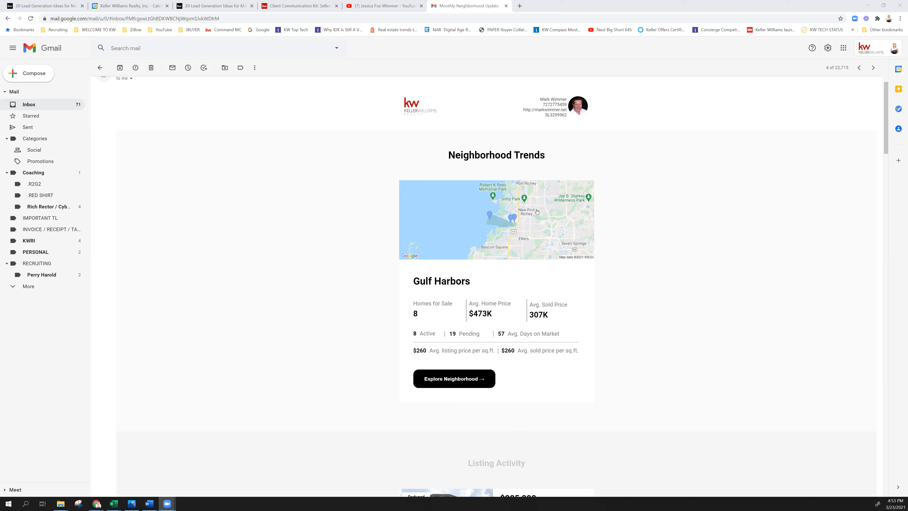
mouse_move(588, 141)
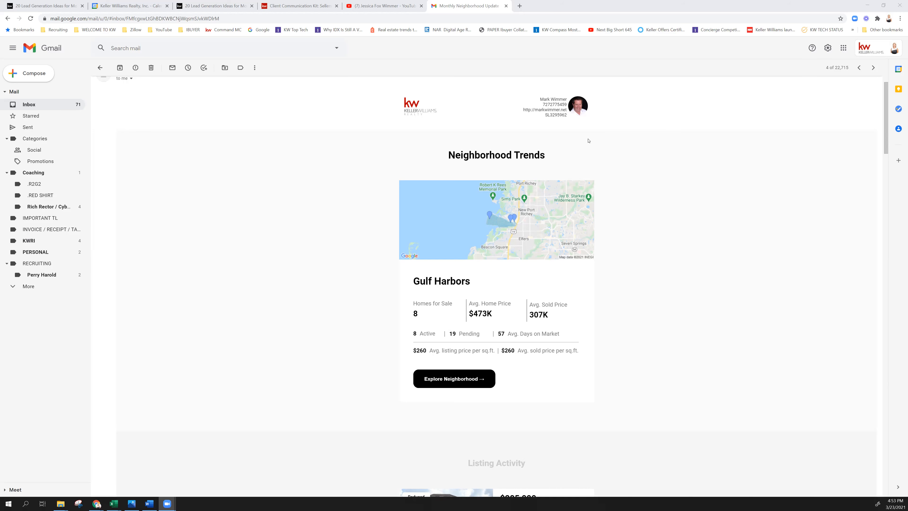
mouse_move(402, 274)
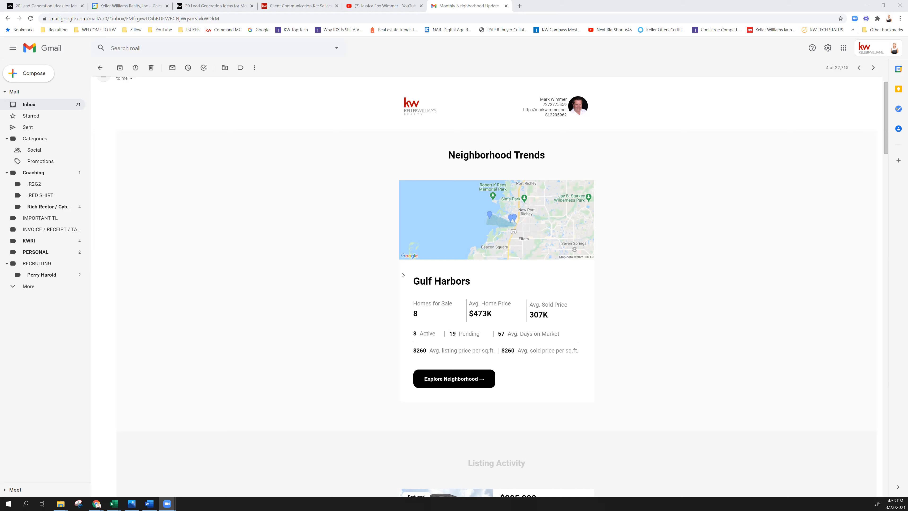
mouse_move(410, 320)
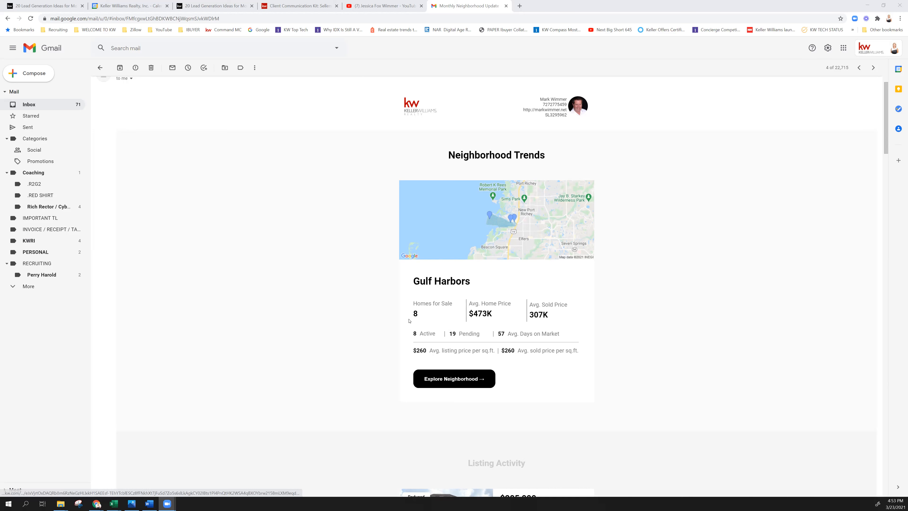
mouse_move(494, 320)
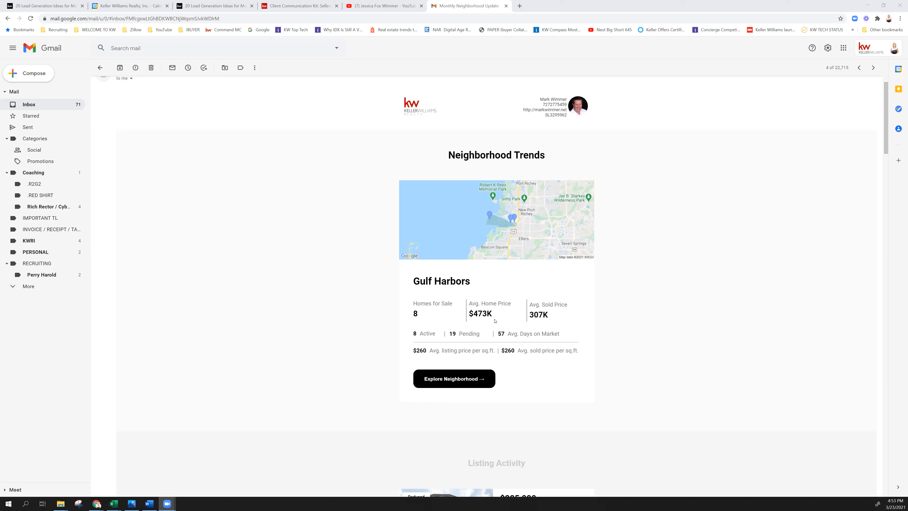
mouse_move(498, 302)
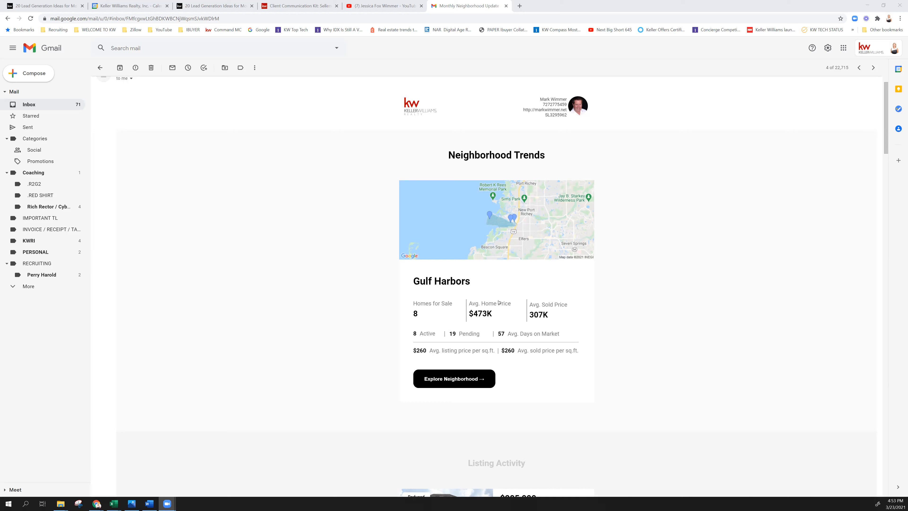
mouse_move(448, 299)
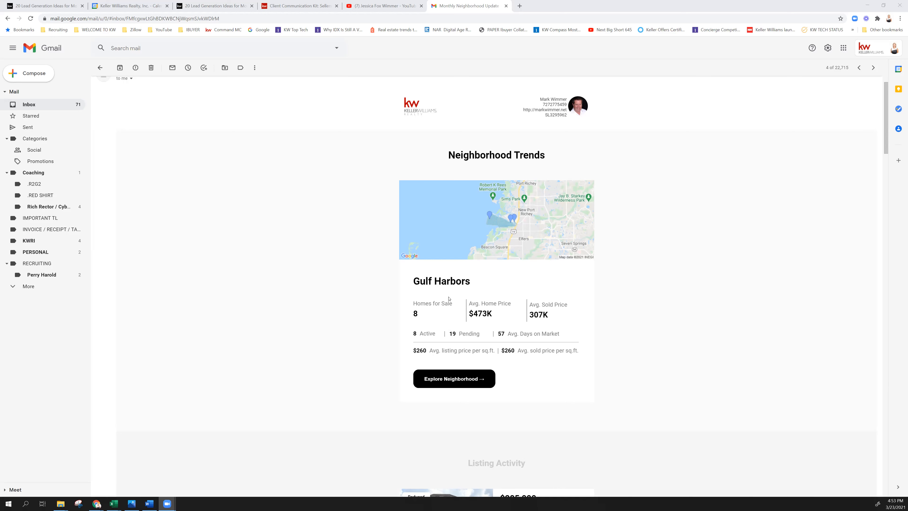
View the full Gulf Harbors neighborhood snapshot from the KW Neighborhood site
scroll("down", 3)
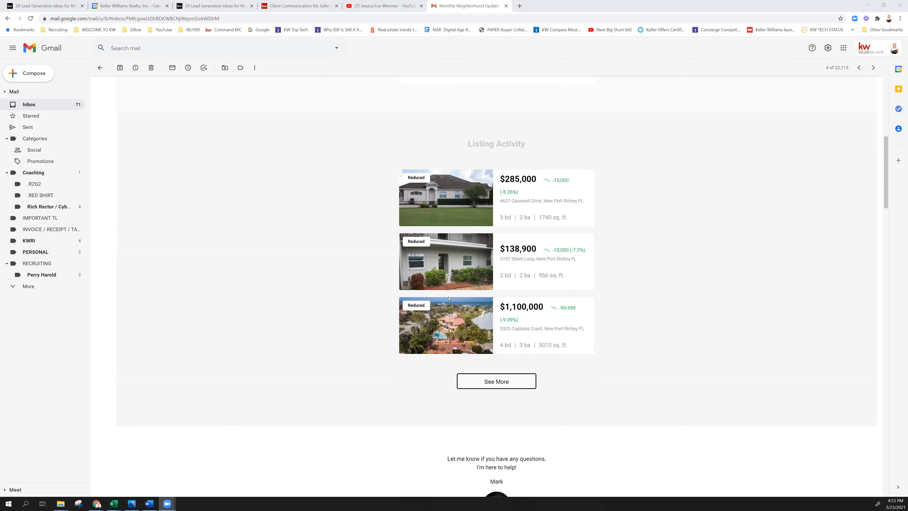
scroll("down", 3)
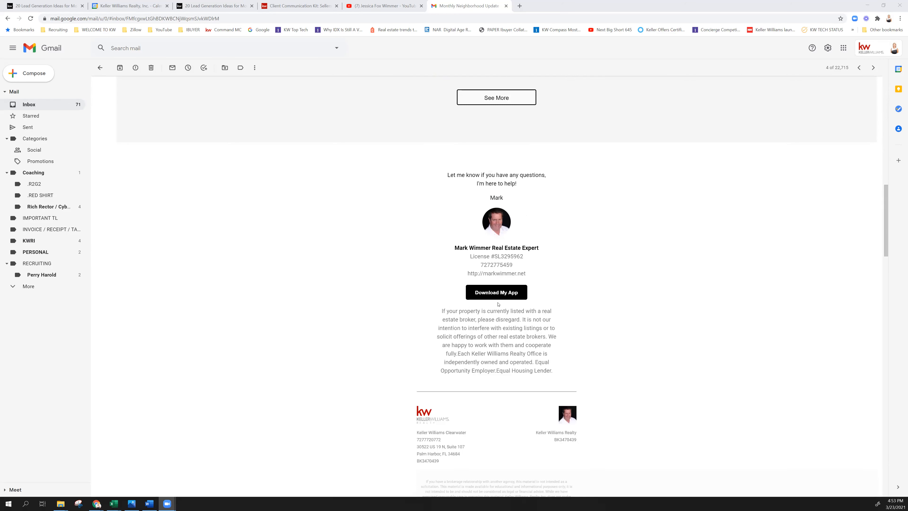
scroll("up", 3)
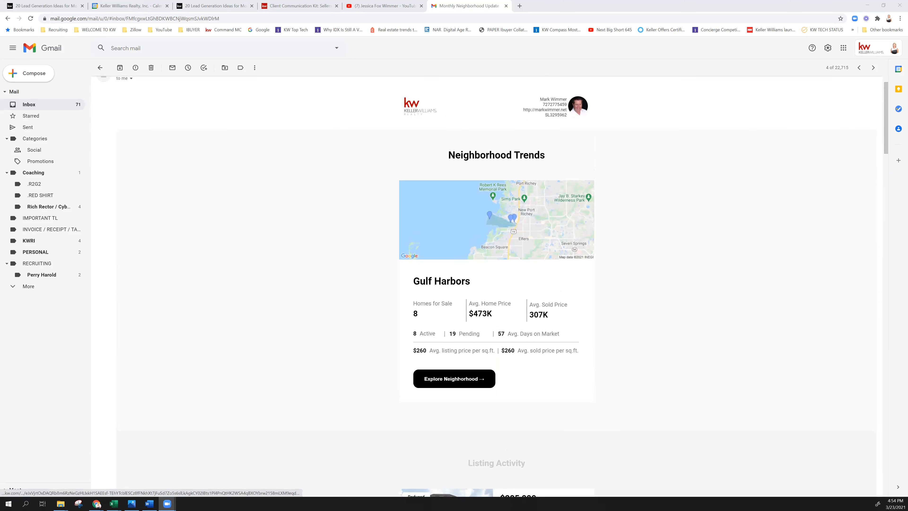
left_click(454, 378)
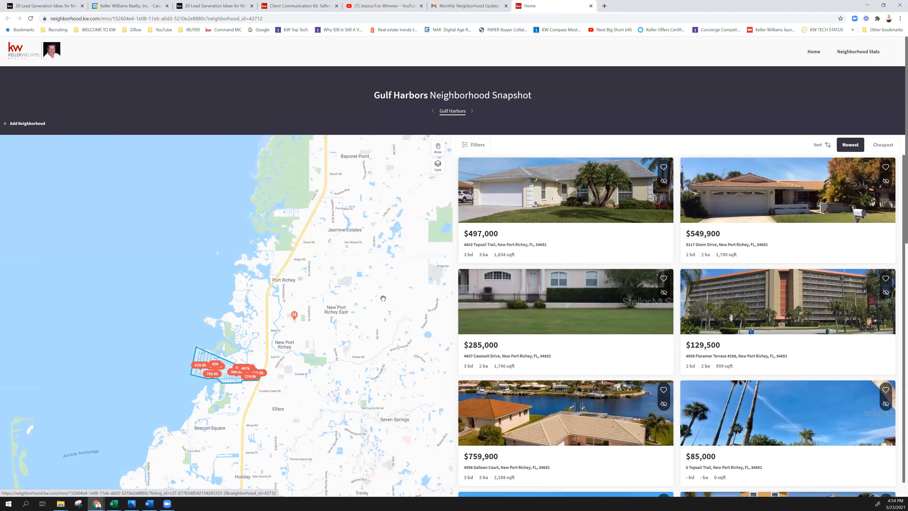
Outline a custom map area around Port Richey and review the homes for sale listed there
left_click(437, 148)
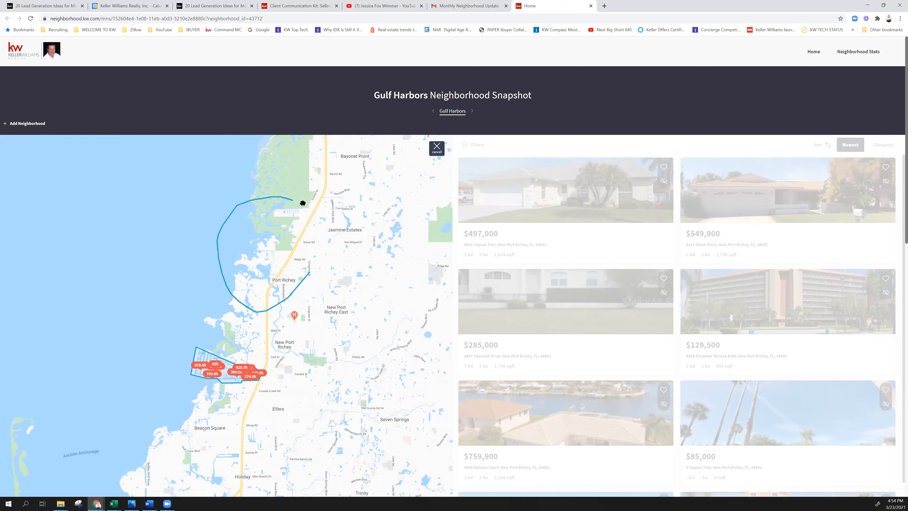
left_click(436, 146)
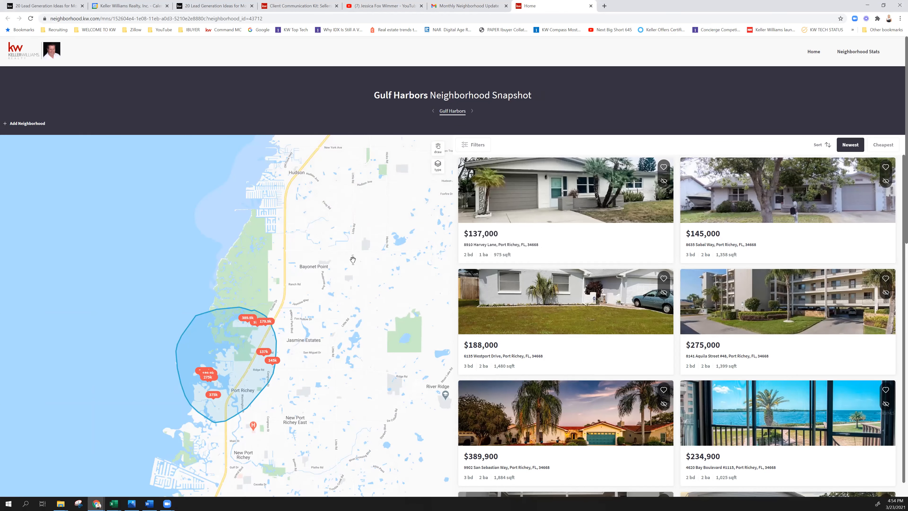
scroll("down", 3)
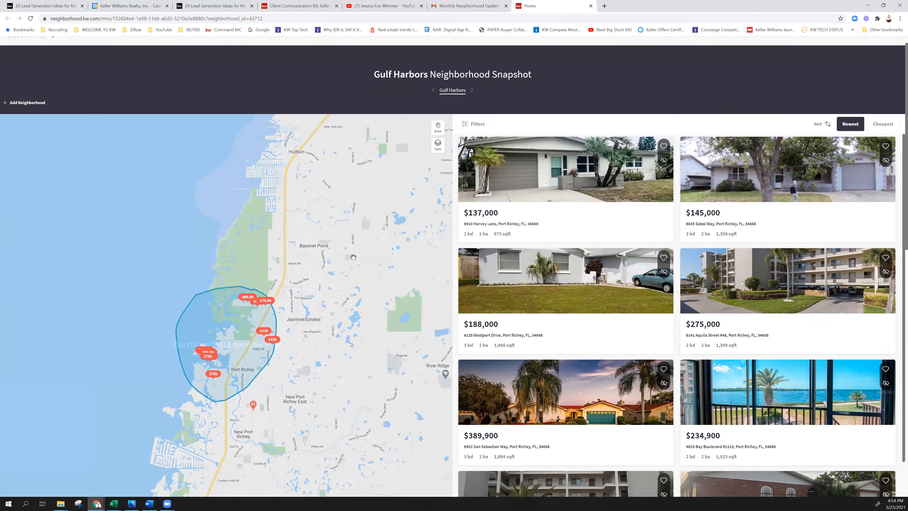
scroll("down", 3)
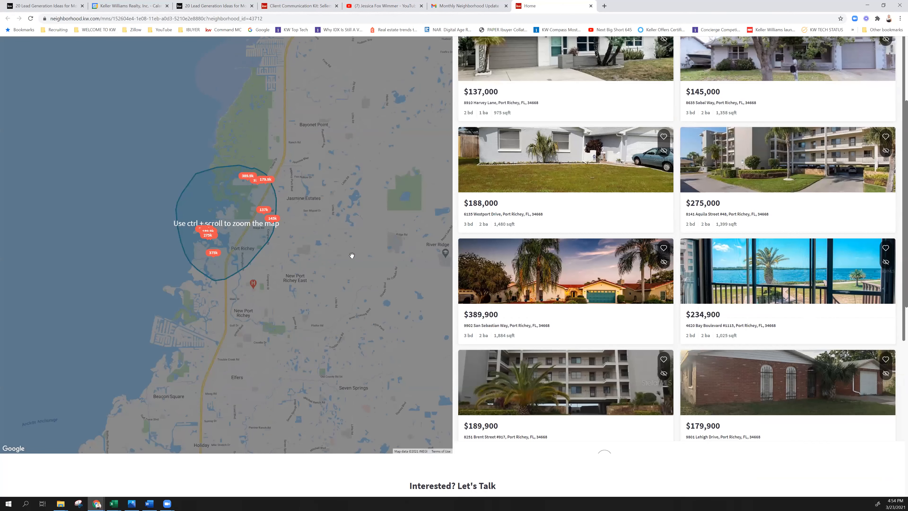
scroll("up", 3)
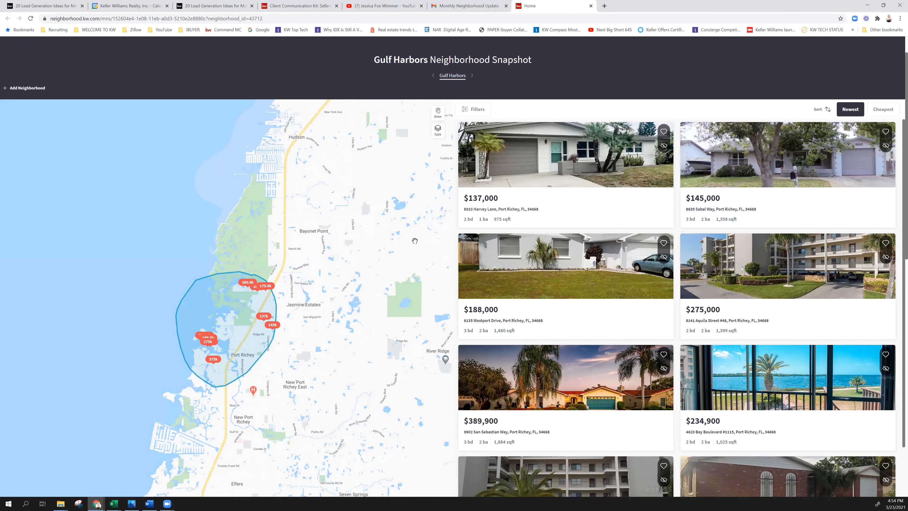
mouse_move(415, 239)
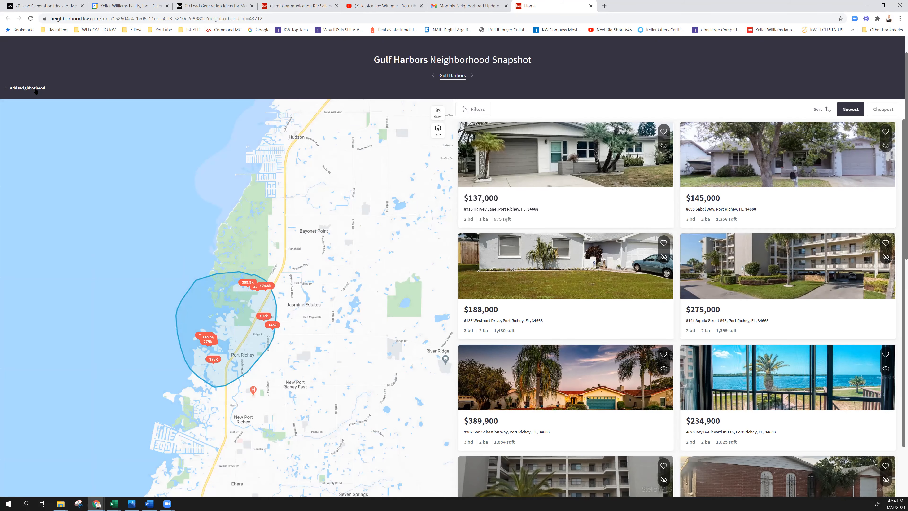
Add a neighborhood: search 'Clea', follow Clearwater NW, and confirm it alongside Gulf Harbors
left_click(26, 87)
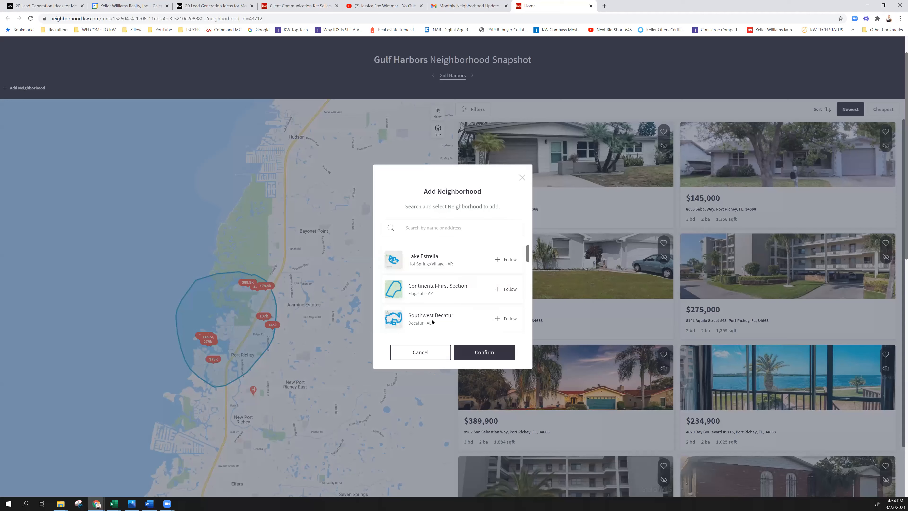
left_click(461, 227)
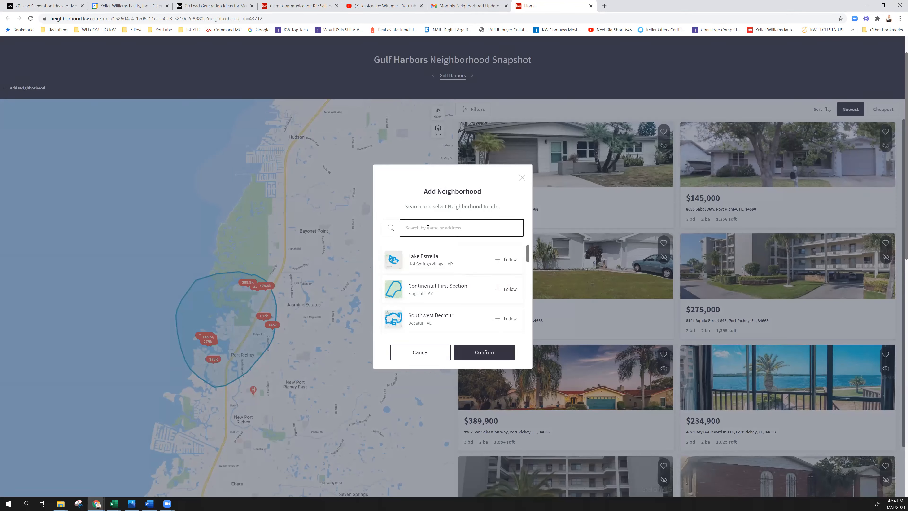
type("Clearwater")
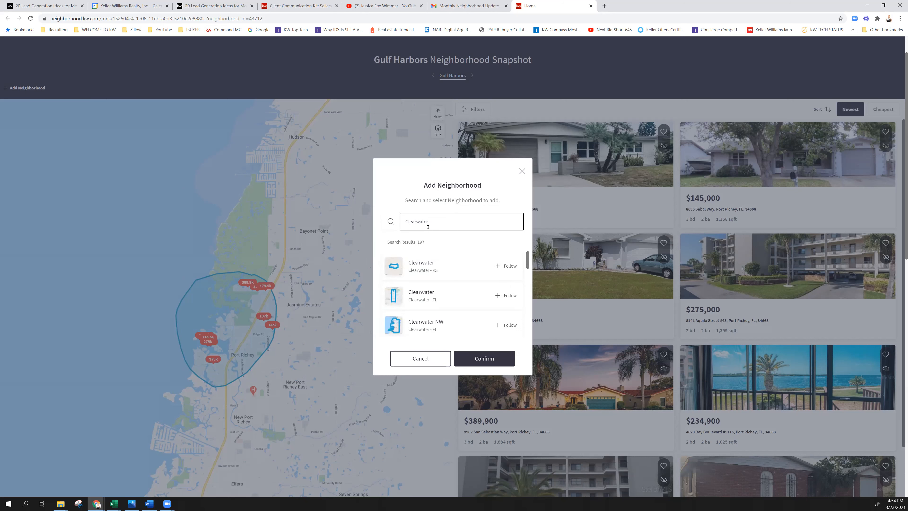
mouse_move(428, 322)
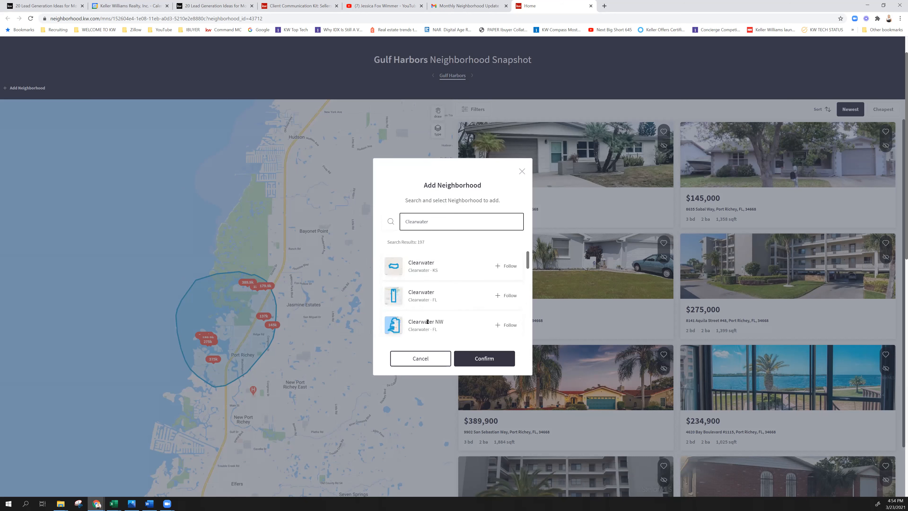
left_click(505, 325)
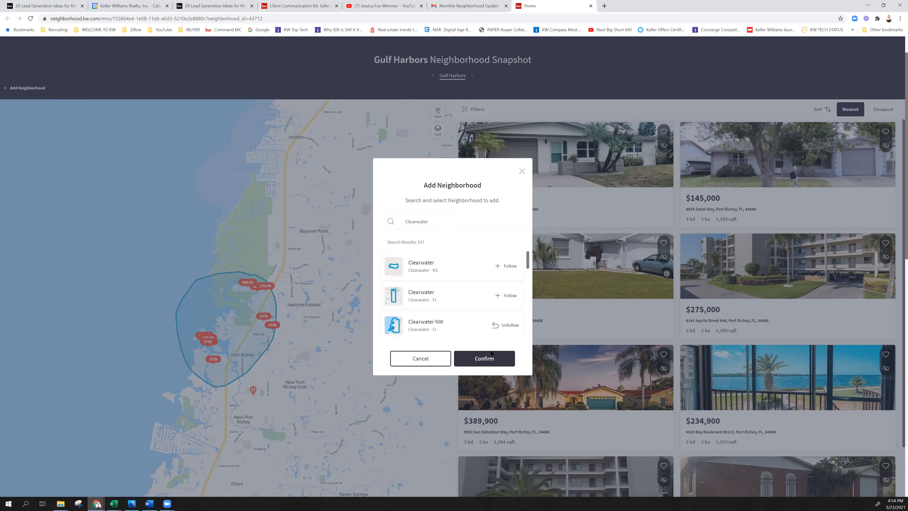
left_click(484, 358)
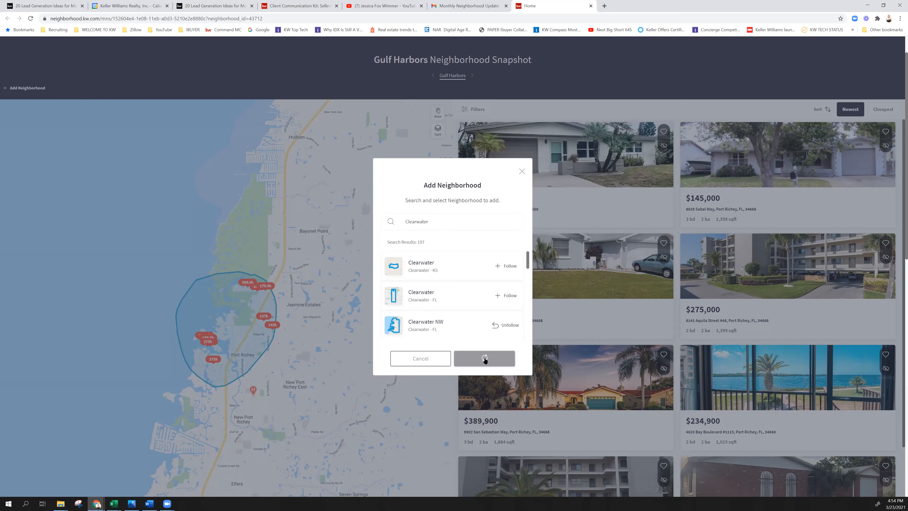
left_click(484, 357)
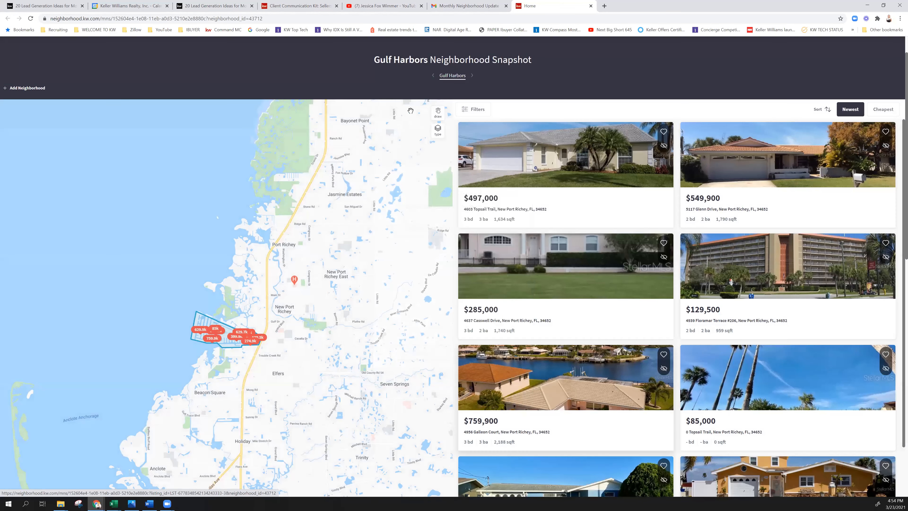
mouse_move(393, 77)
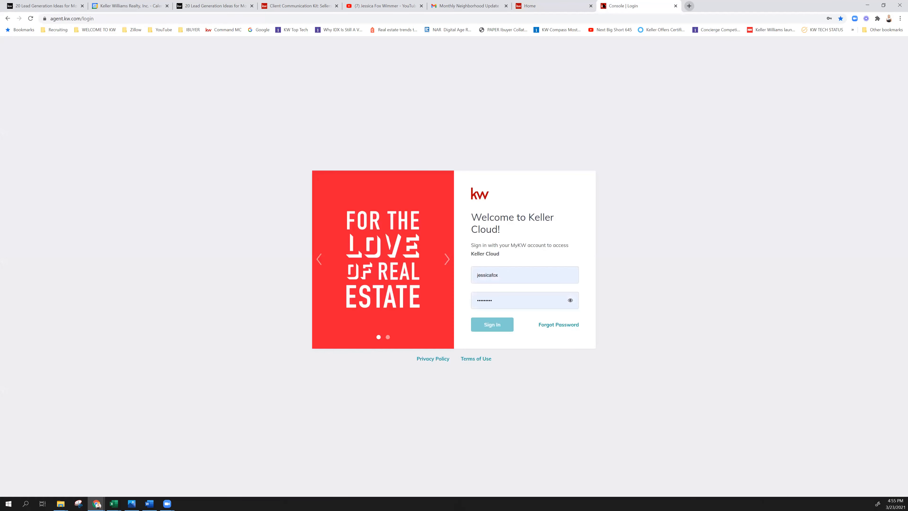
Sign in to Keller Cloud with the other saved agent account to reach the Command dashboard
left_click(523, 274)
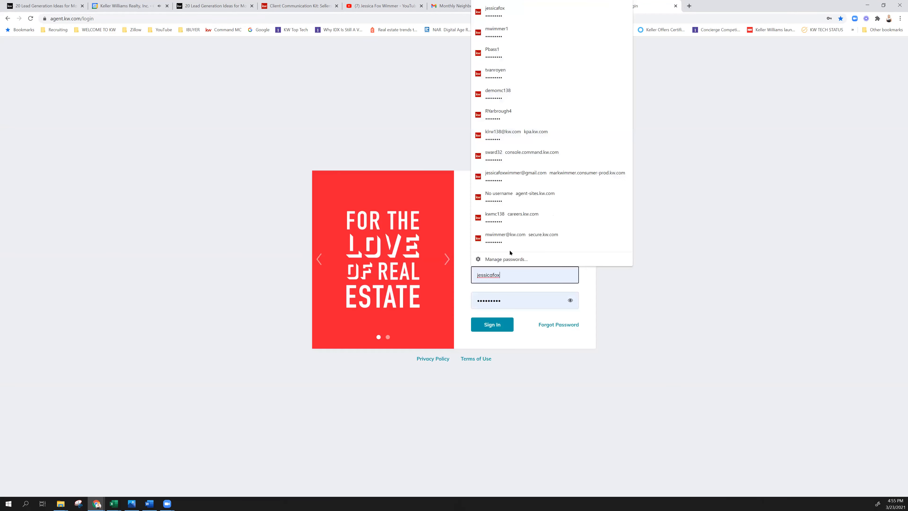
left_click(496, 29)
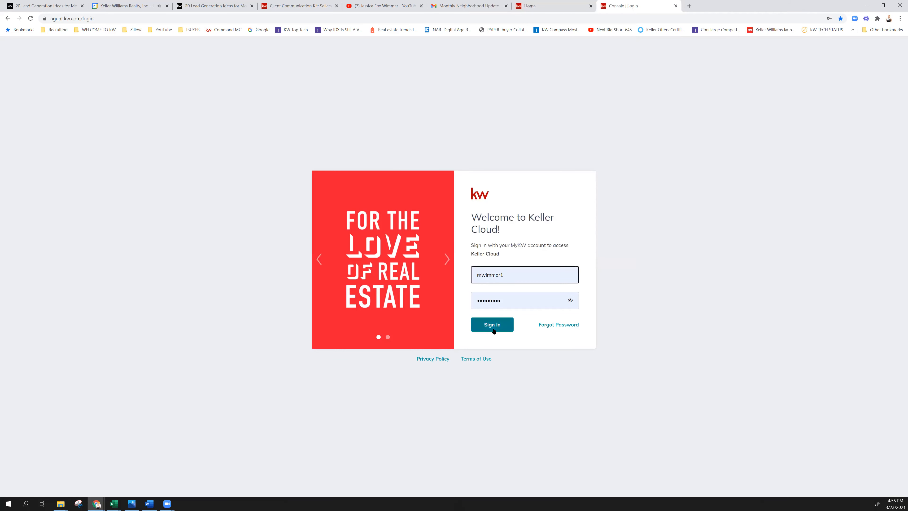
left_click(492, 323)
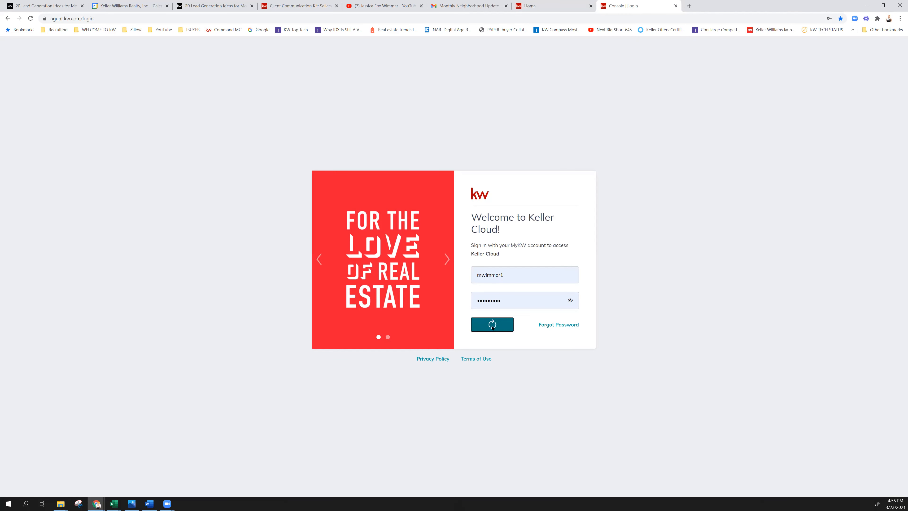
left_click(492, 325)
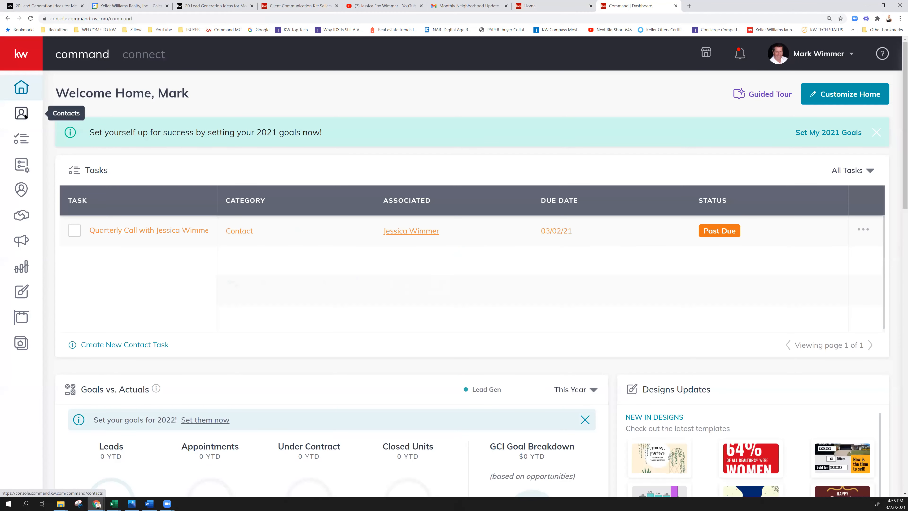
left_click(21, 113)
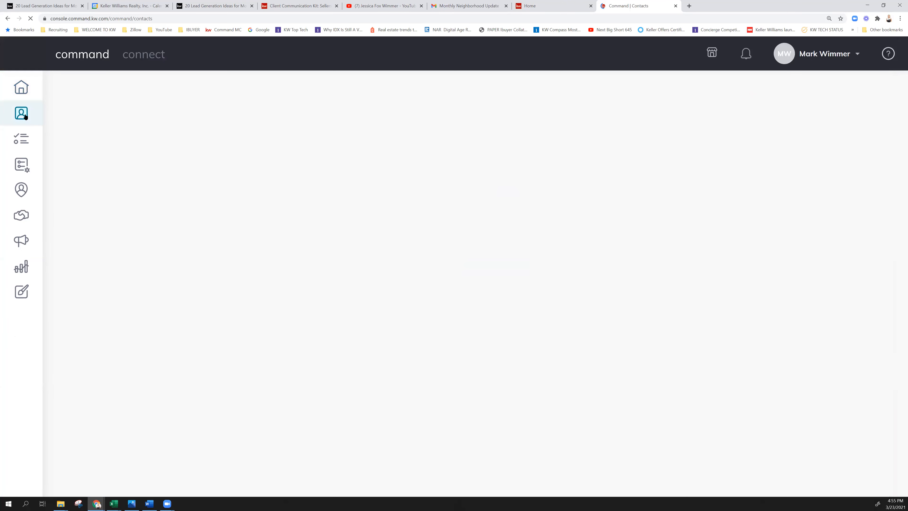
left_click(21, 113)
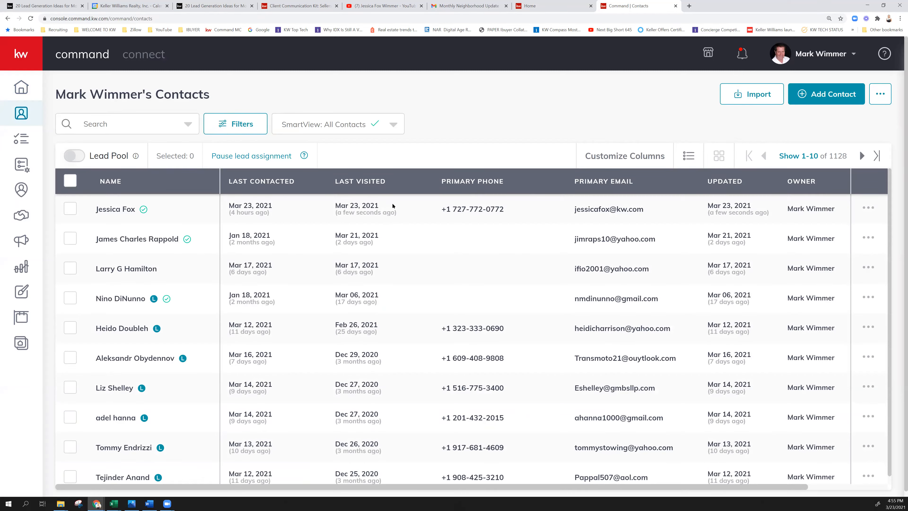
left_click(115, 209)
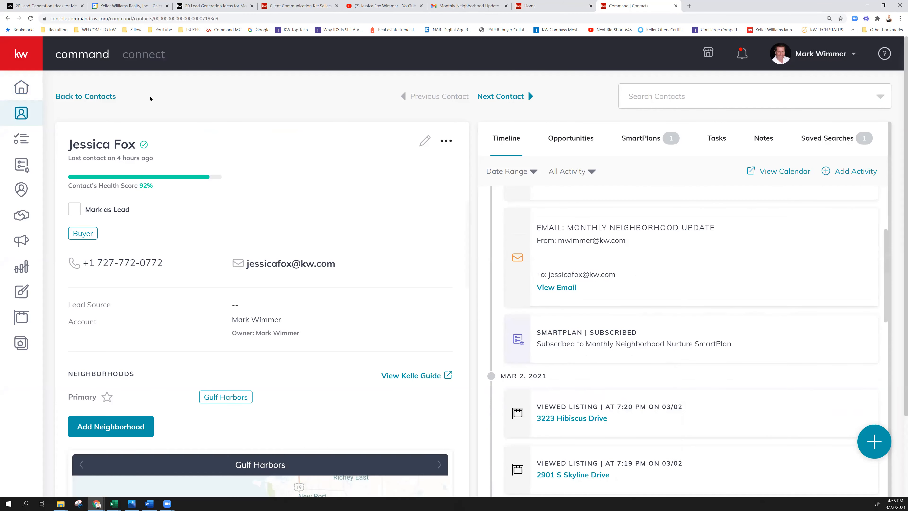
mouse_move(85, 96)
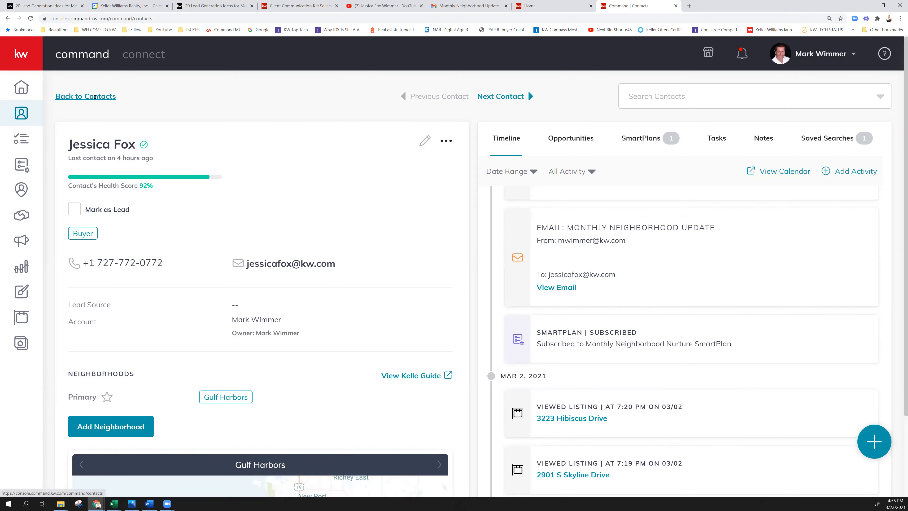
Back in the contacts list, sort by Last Contacted, then by Last Visited
left_click(85, 96)
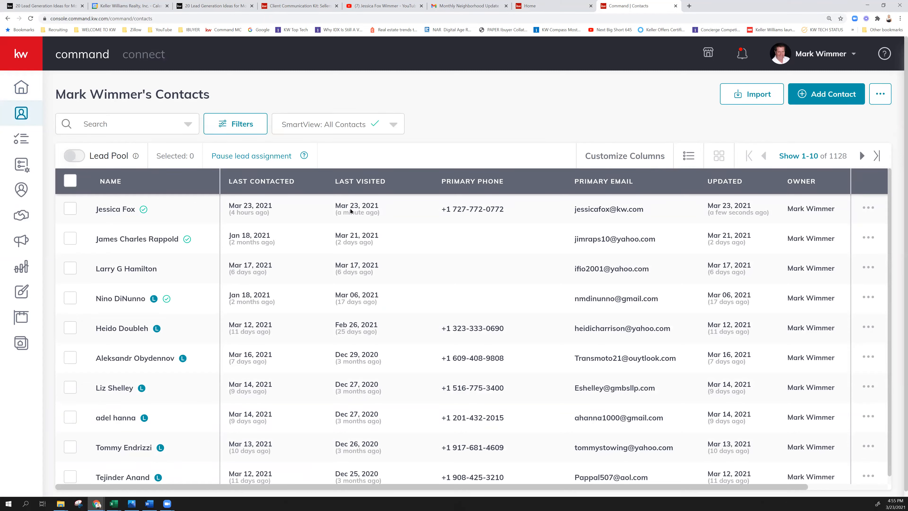
left_click(261, 181)
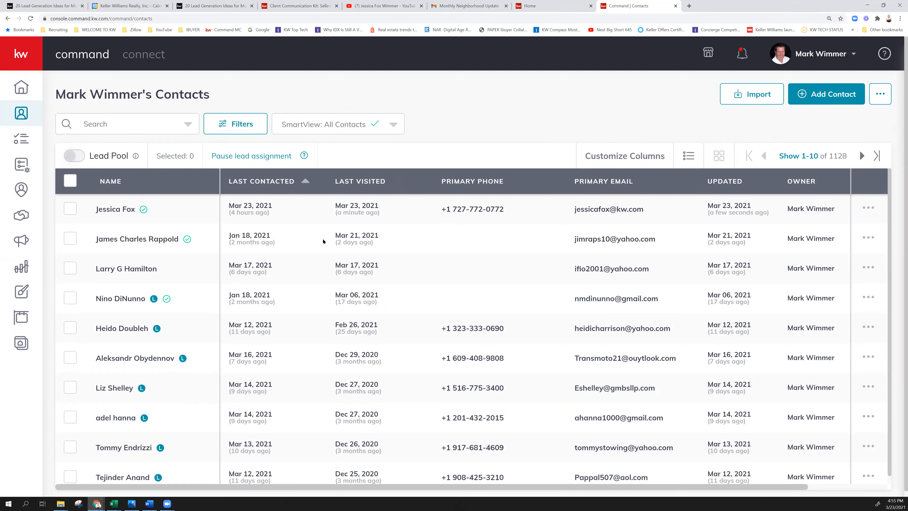
left_click(359, 180)
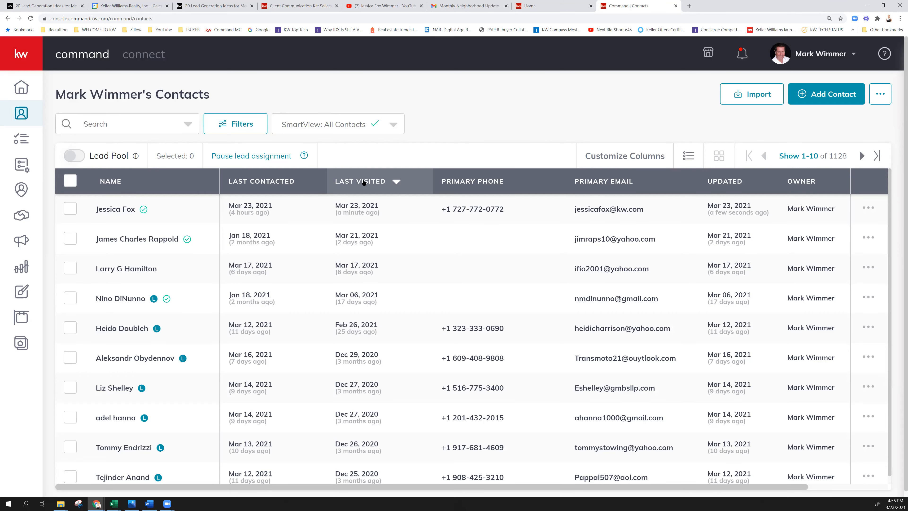